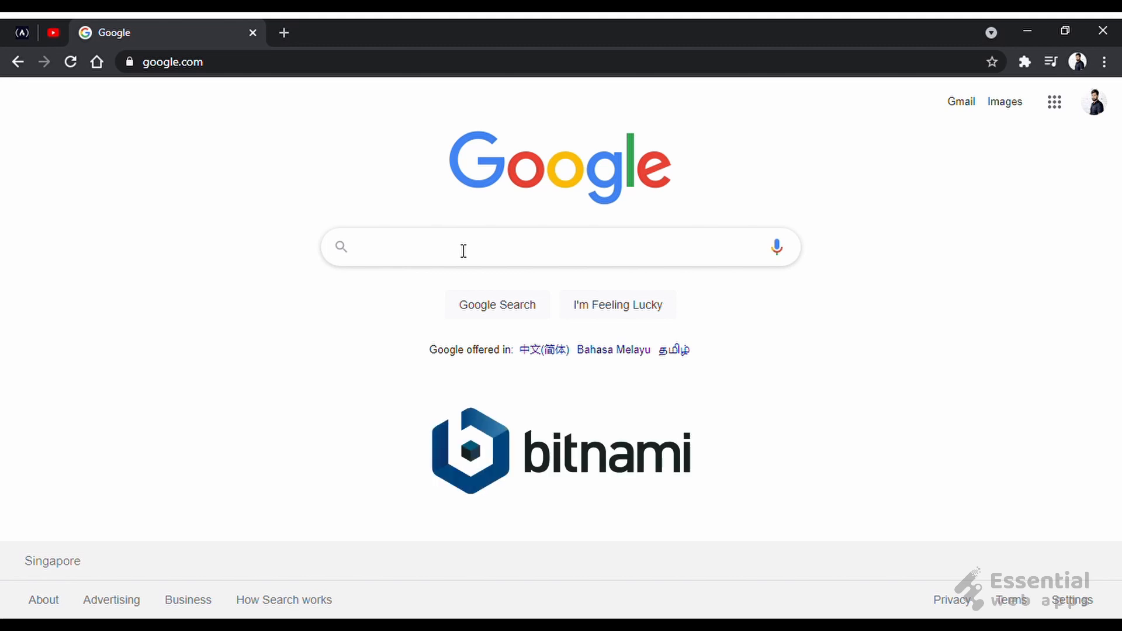
# Find Bitnami WordPress via Google and download the Windows 64-bit installer
pyautogui.write('bitnam')
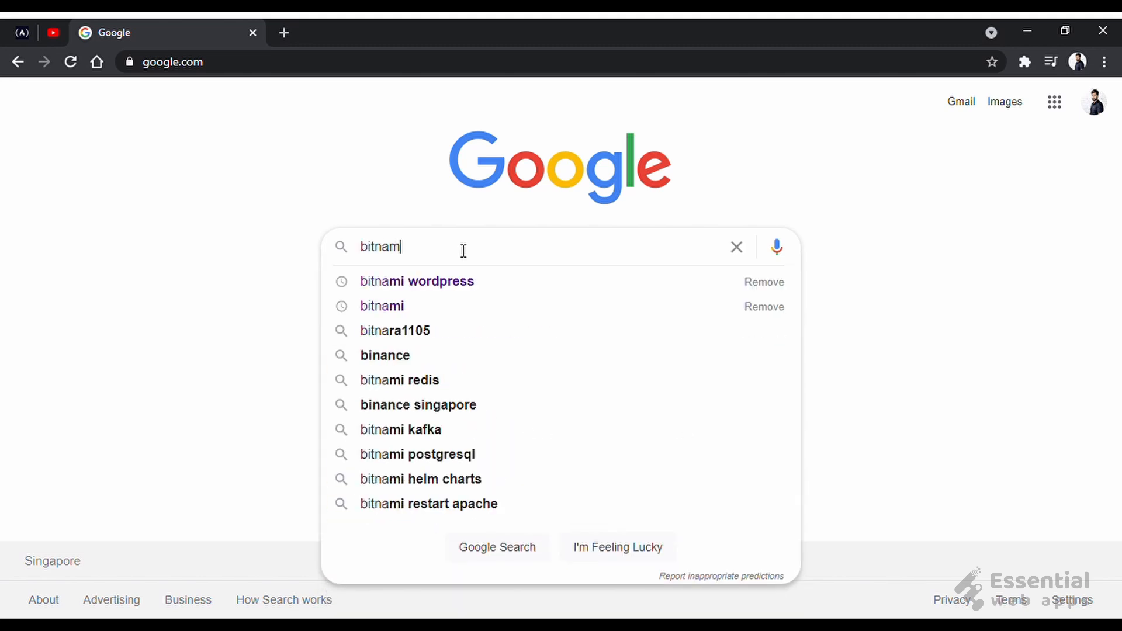
pyautogui.click(416, 281)
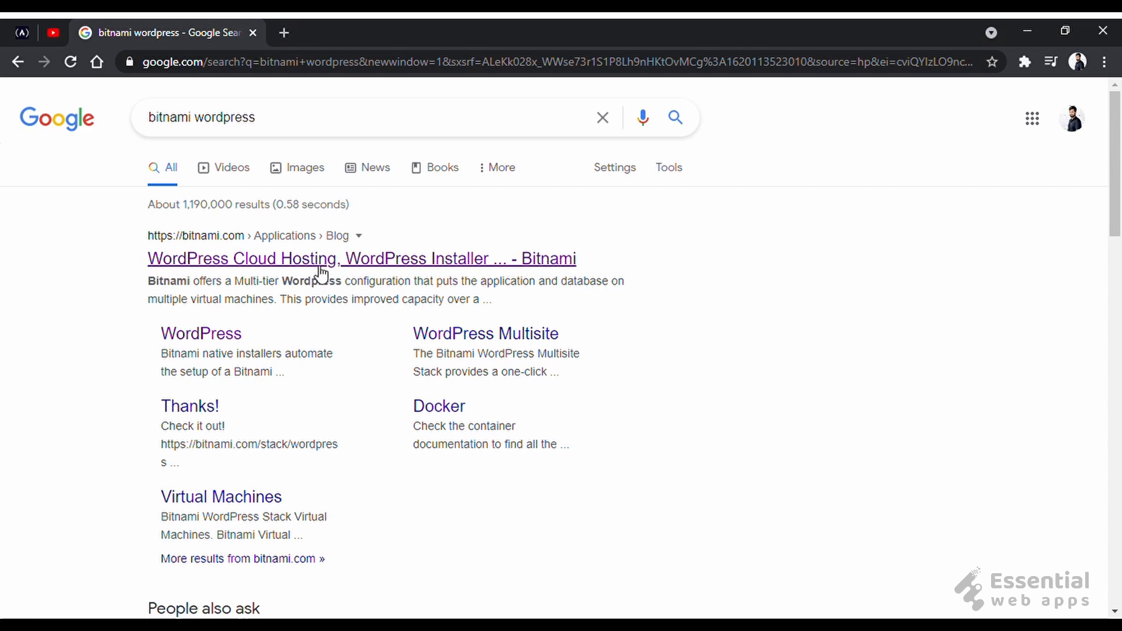
pyautogui.click(361, 259)
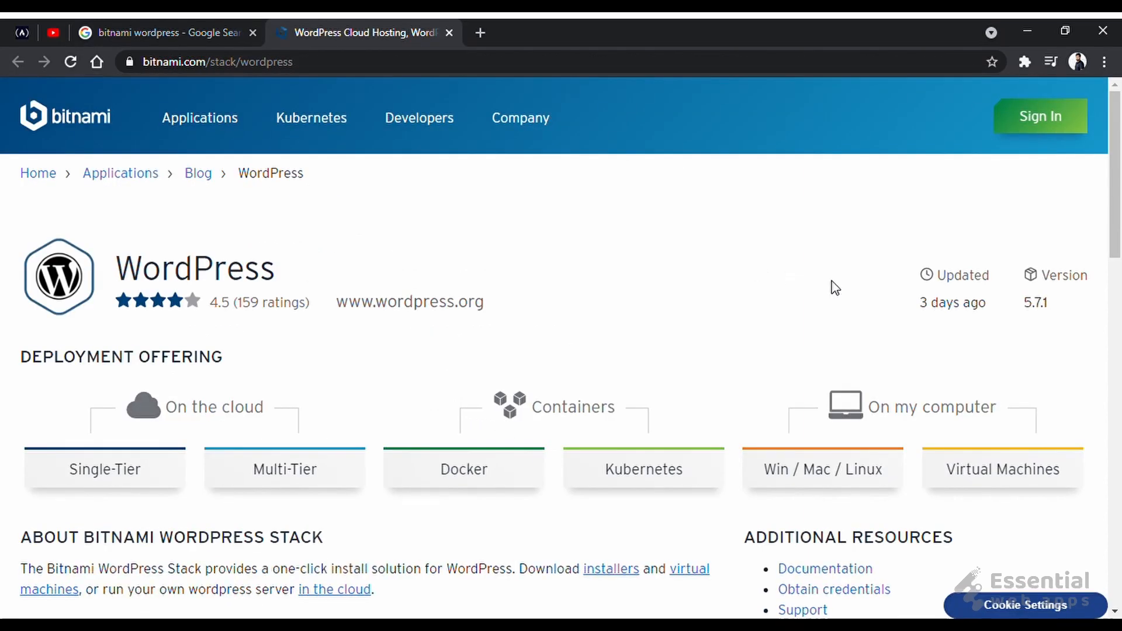
pyautogui.scroll(-3)
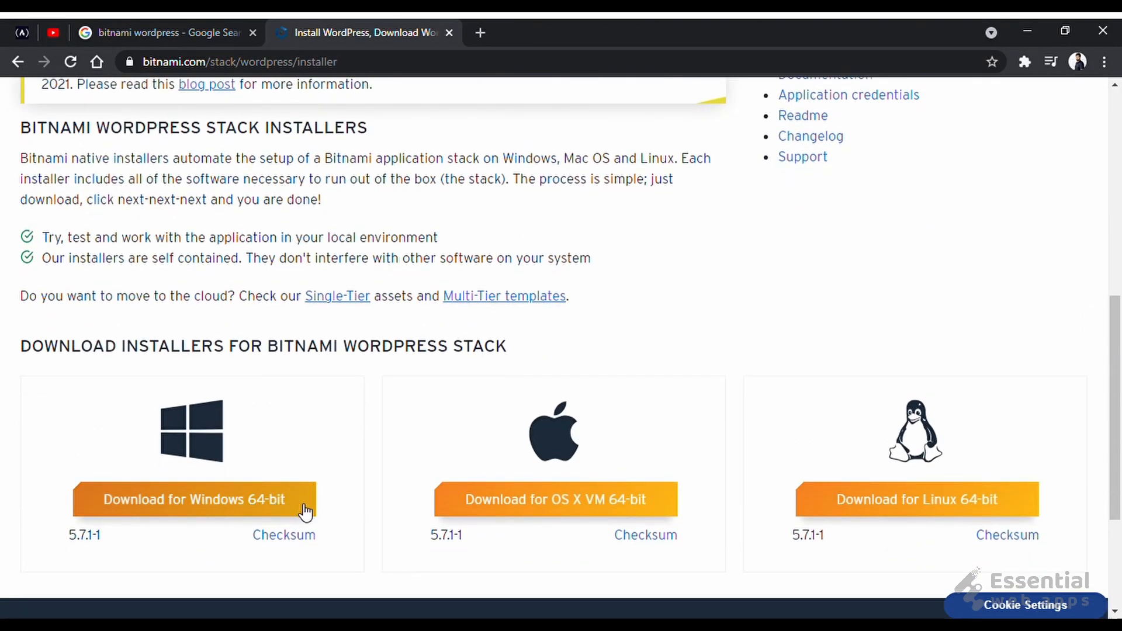
pyautogui.click(191, 499)
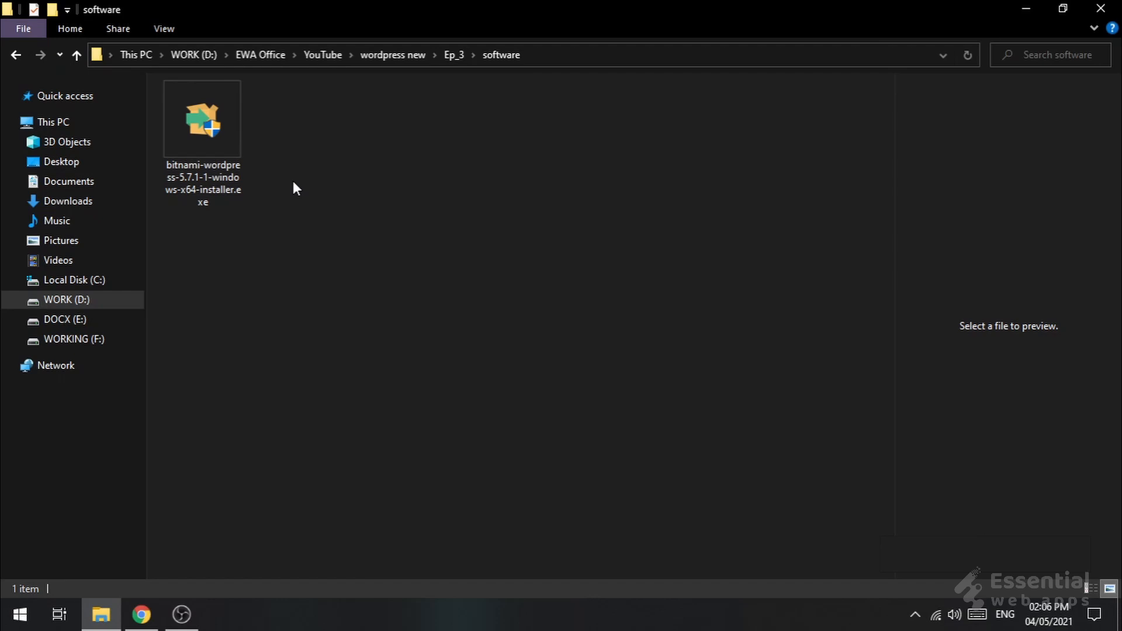
# Launch the downloaded Bitnami WordPress installer from File Explorer
pyautogui.click(202, 119)
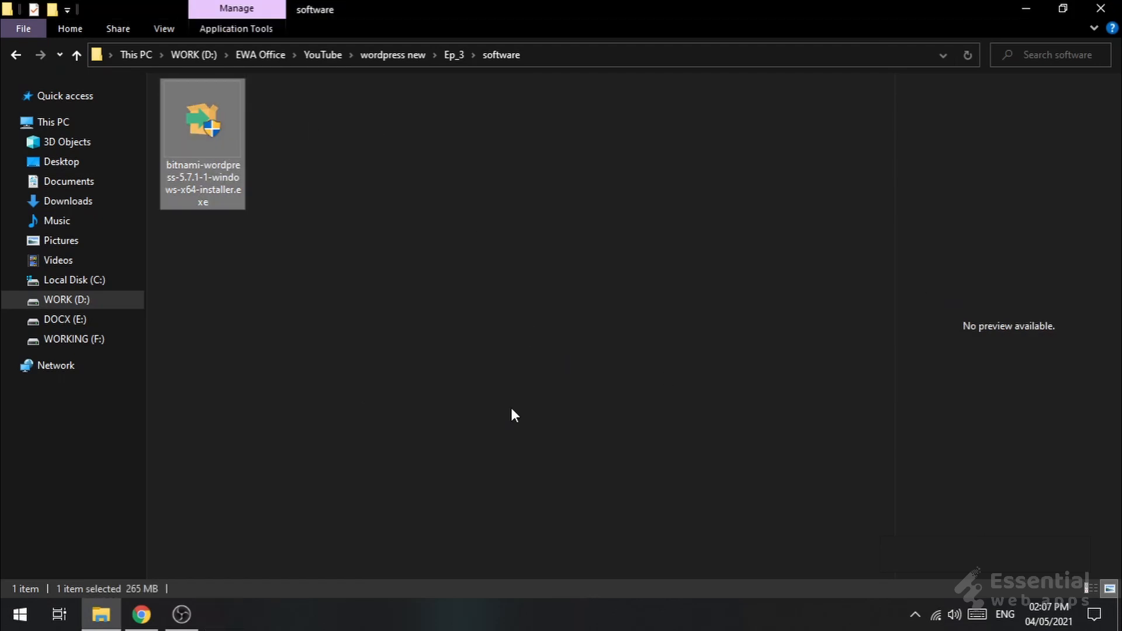
pyautogui.doubleClick(202, 119)
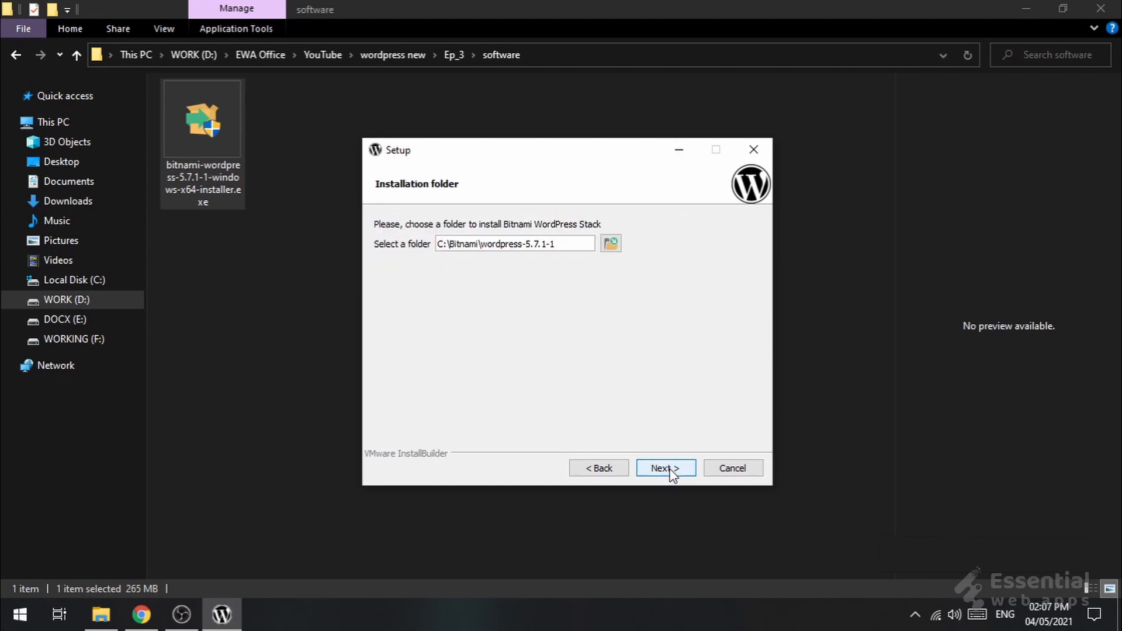
# Keep the default install folder and create the admin account with login admin and a password
pyautogui.click(665, 467)
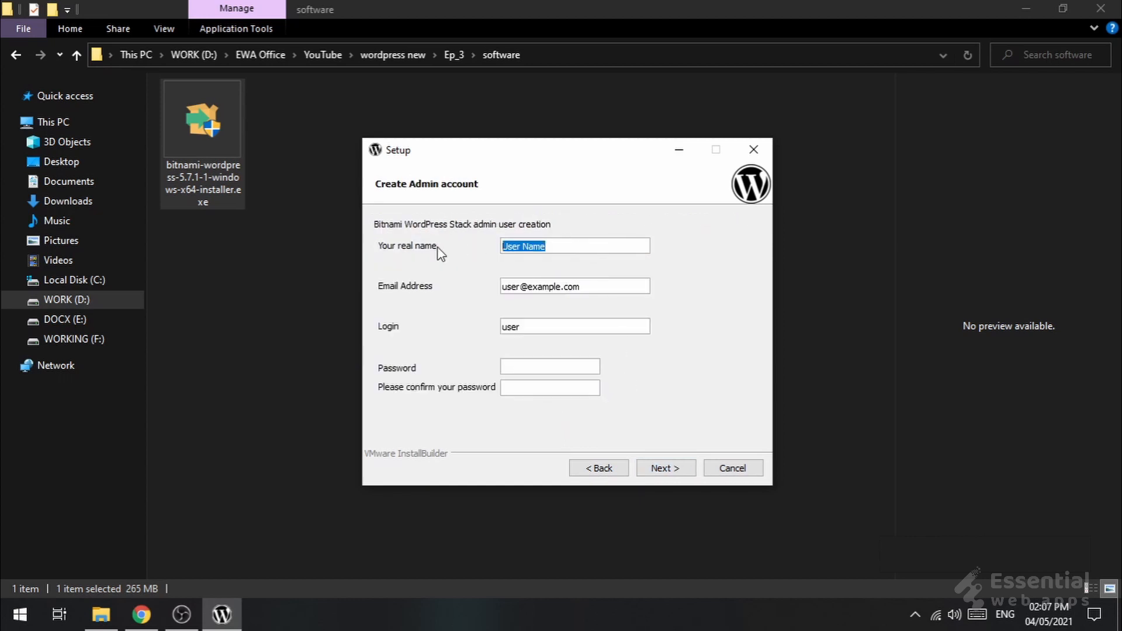
pyautogui.write('ewa')
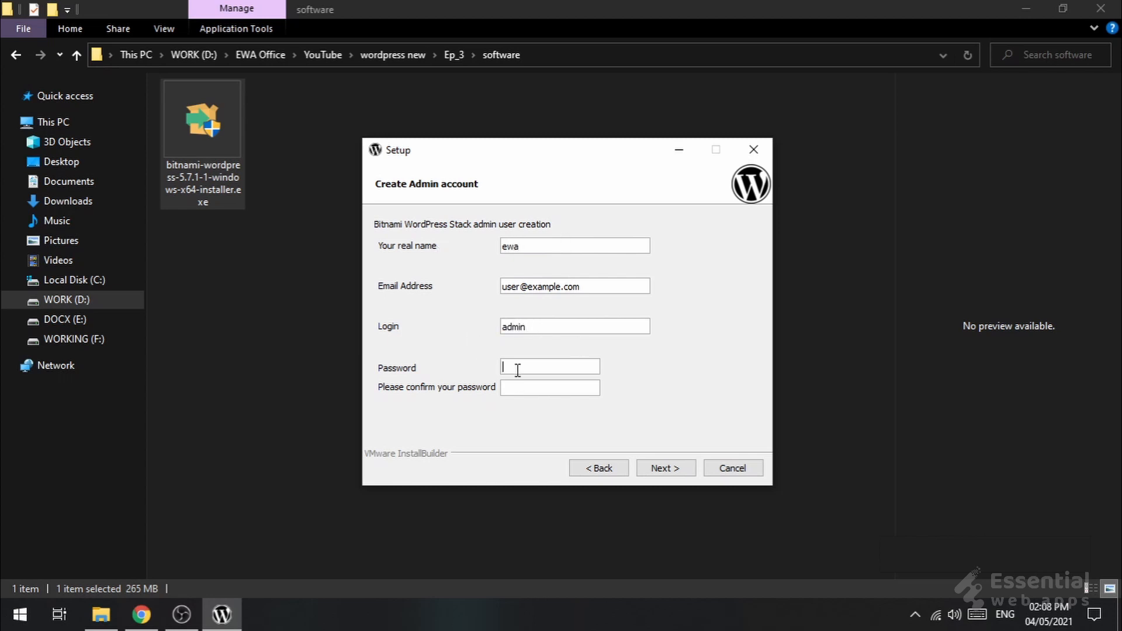
pyautogui.write('password')
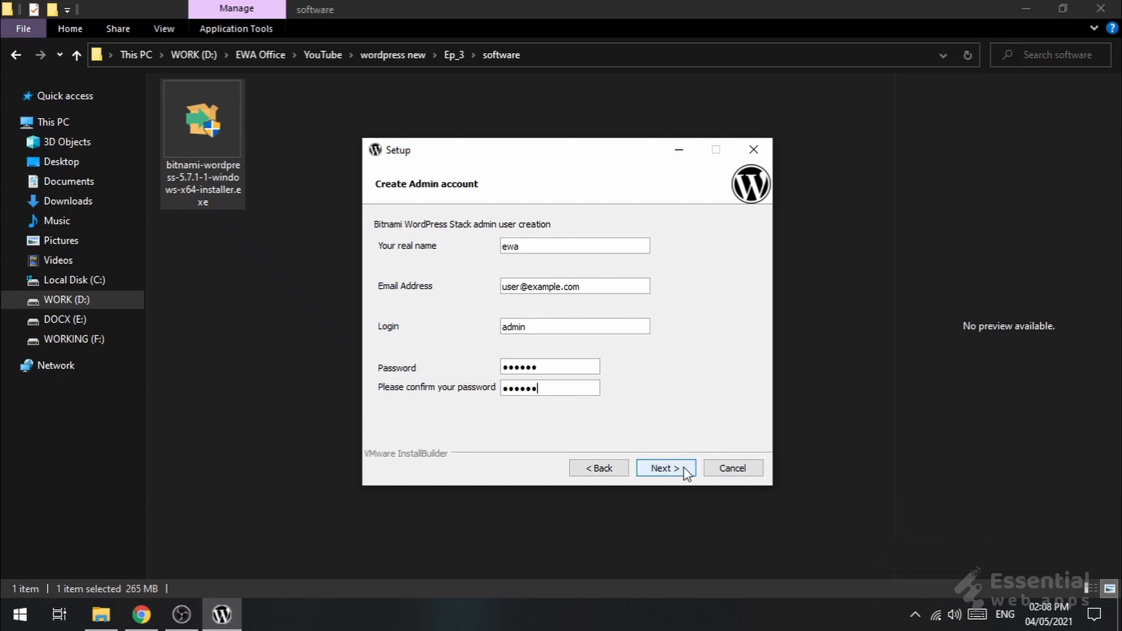
pyautogui.click(665, 467)
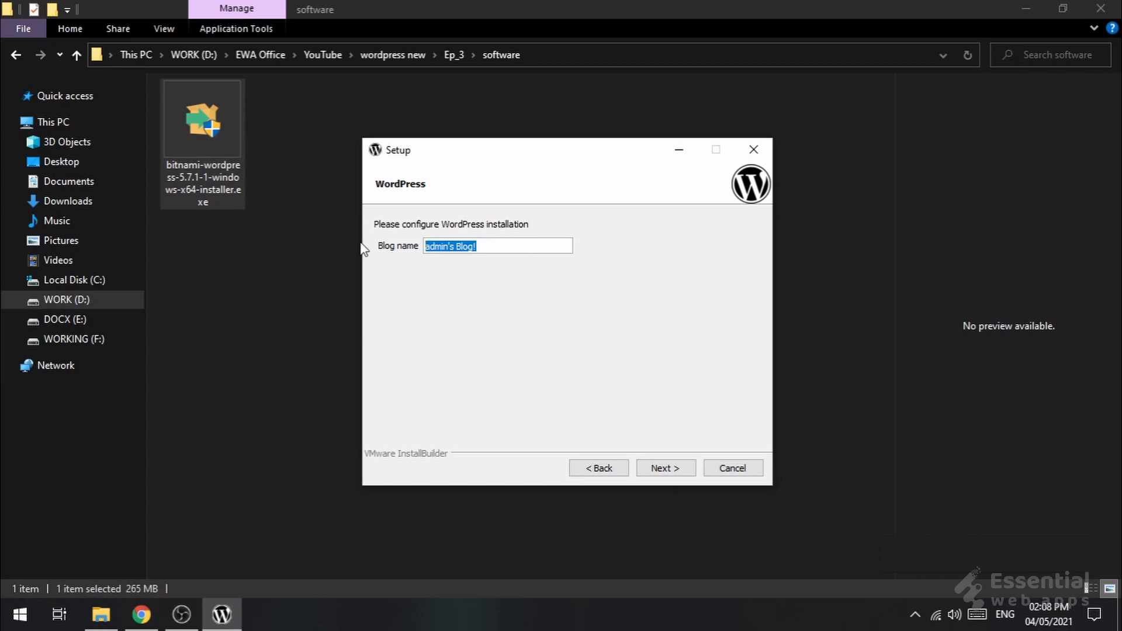
pyautogui.moveTo(379, 270)
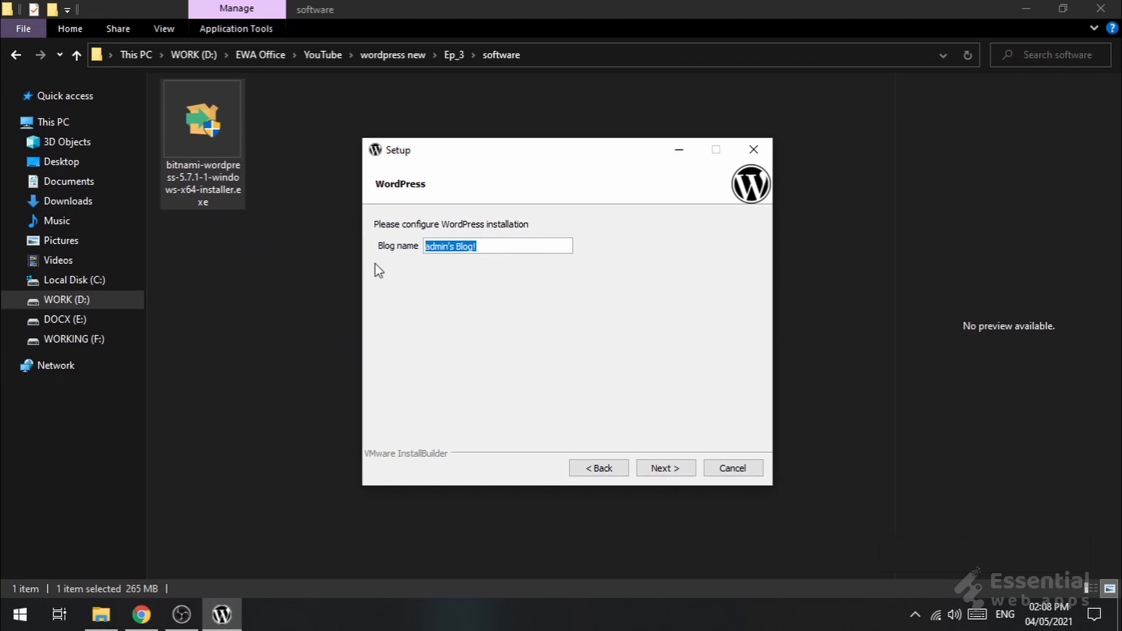
# Name the blog Ashley, skip mail support and cloud launch, and run the installation
pyautogui.write('Ashley')
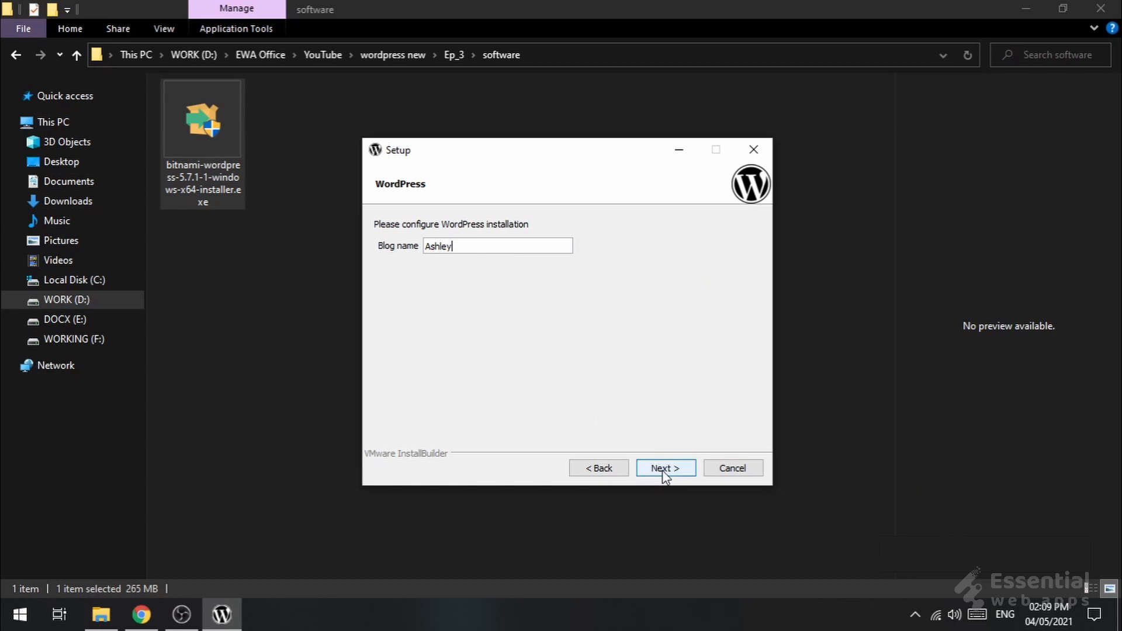
pyautogui.click(663, 468)
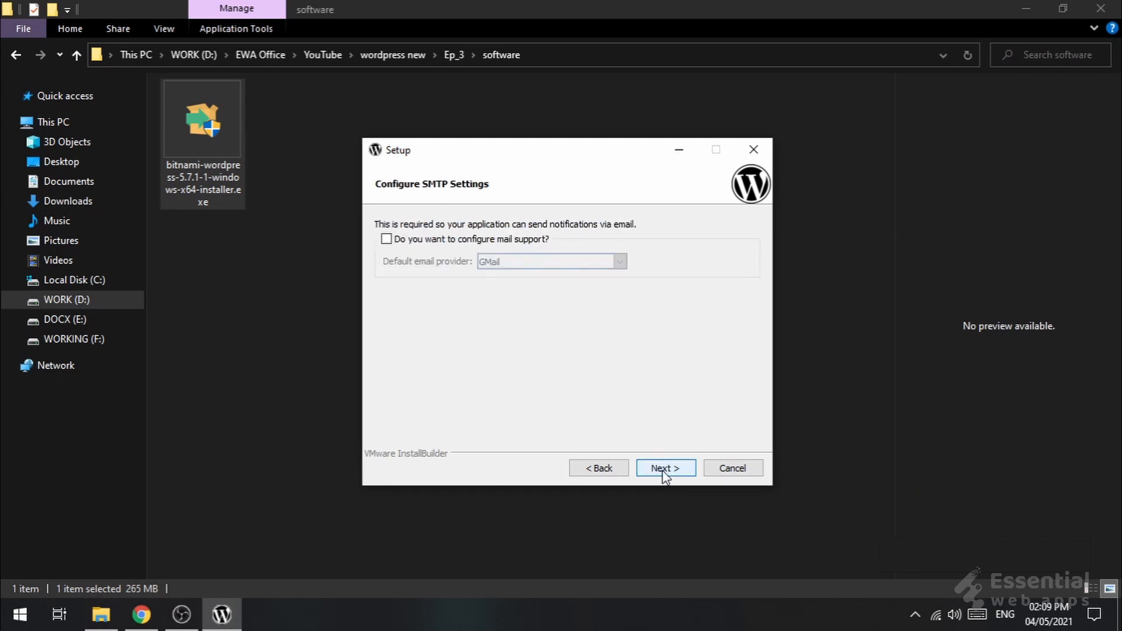
pyautogui.click(665, 468)
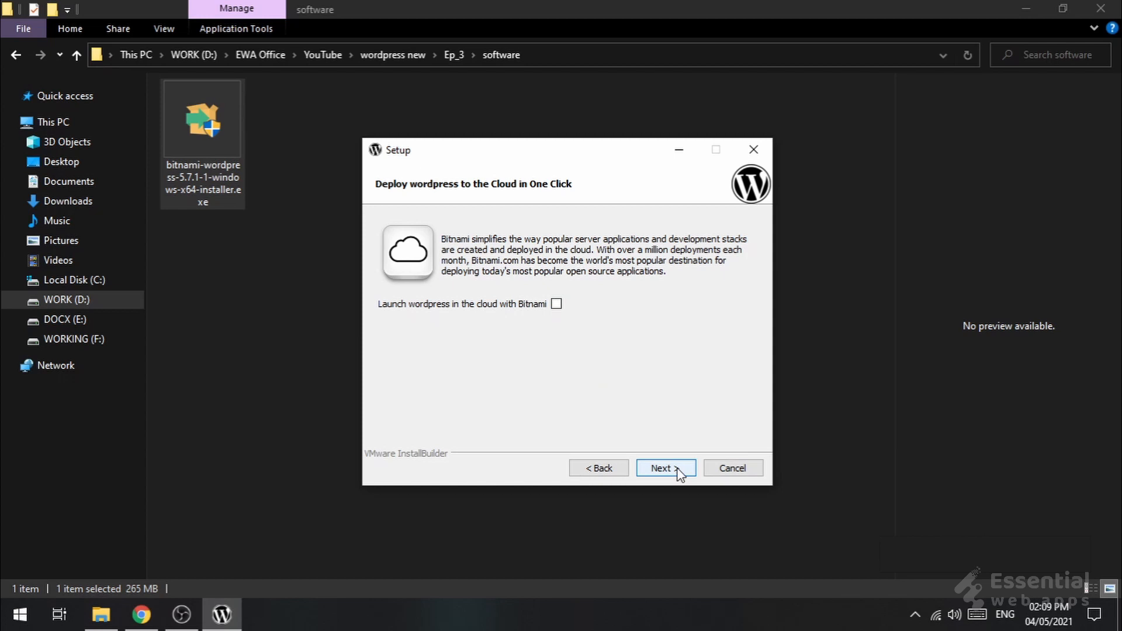
pyautogui.click(664, 467)
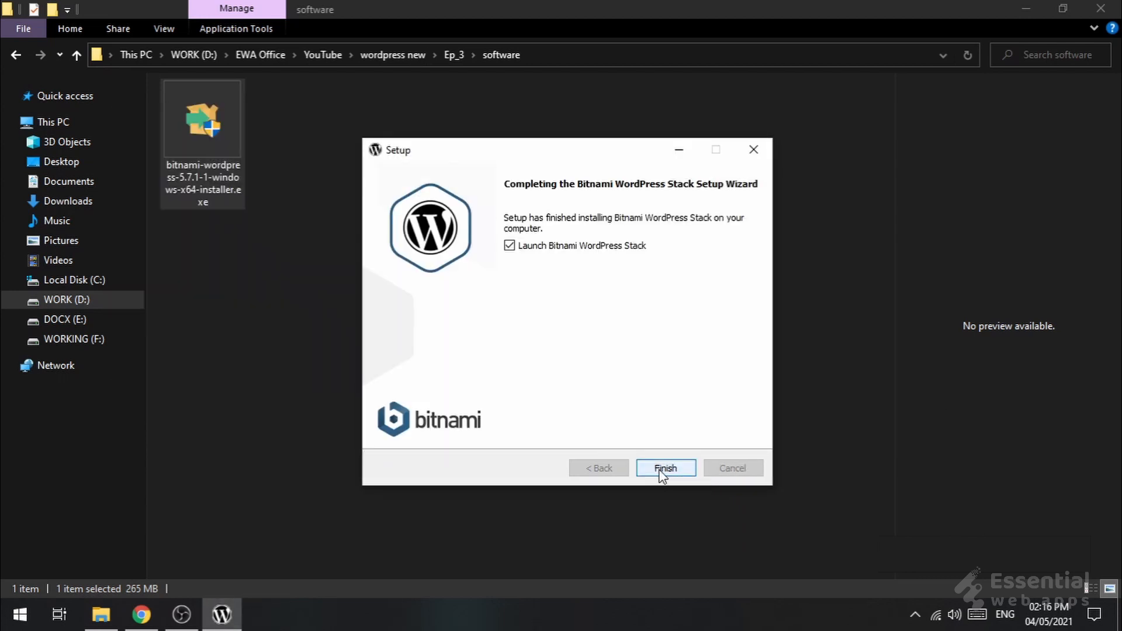
# Finish setup, launch the stack, and view the Ashley site's front page with its Hello world post
pyautogui.click(664, 467)
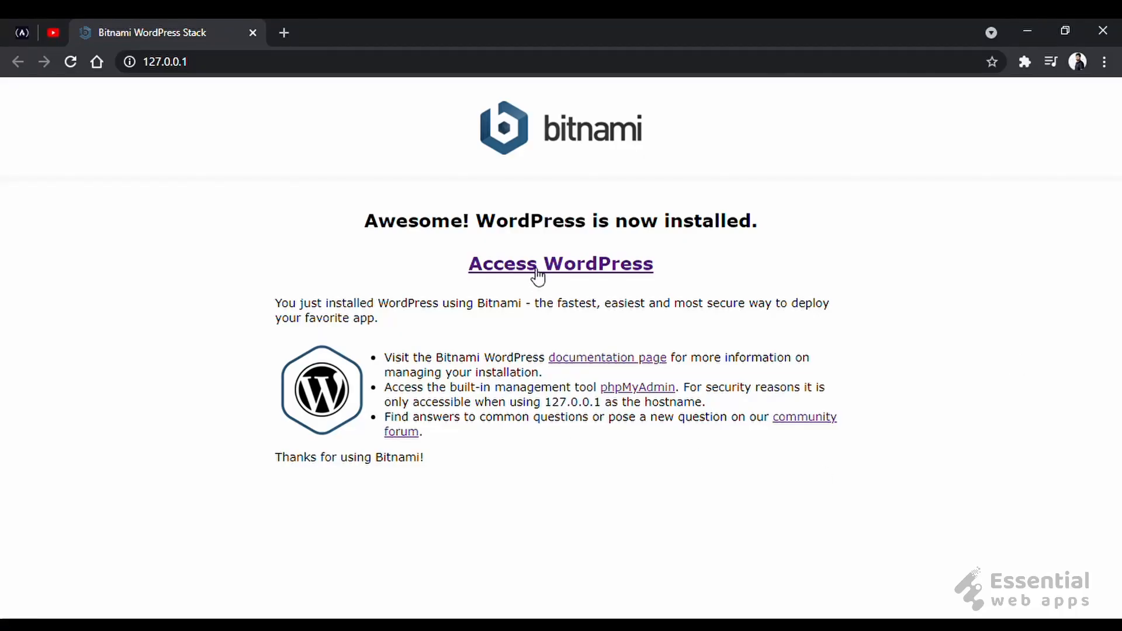
pyautogui.click(560, 264)
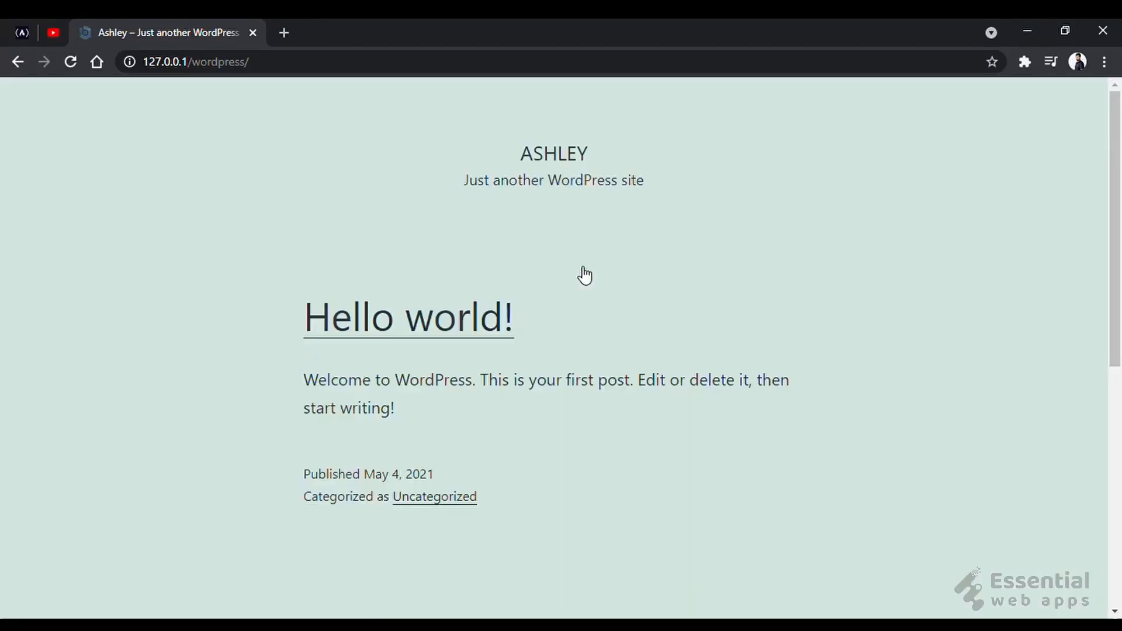
pyautogui.scroll(-3)
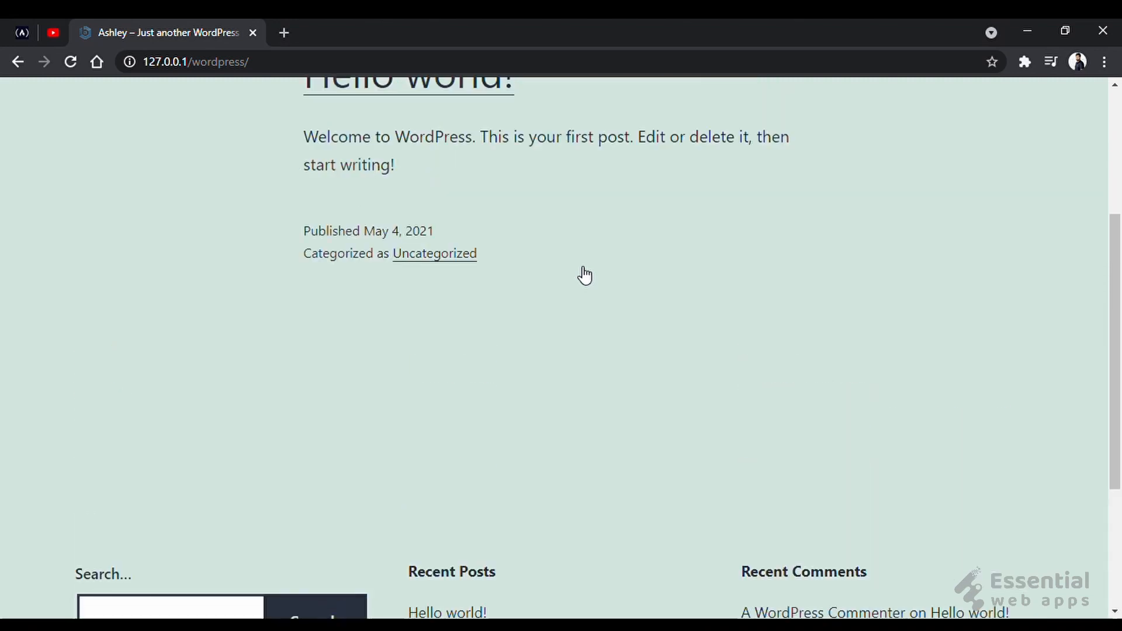
pyautogui.scroll(3)
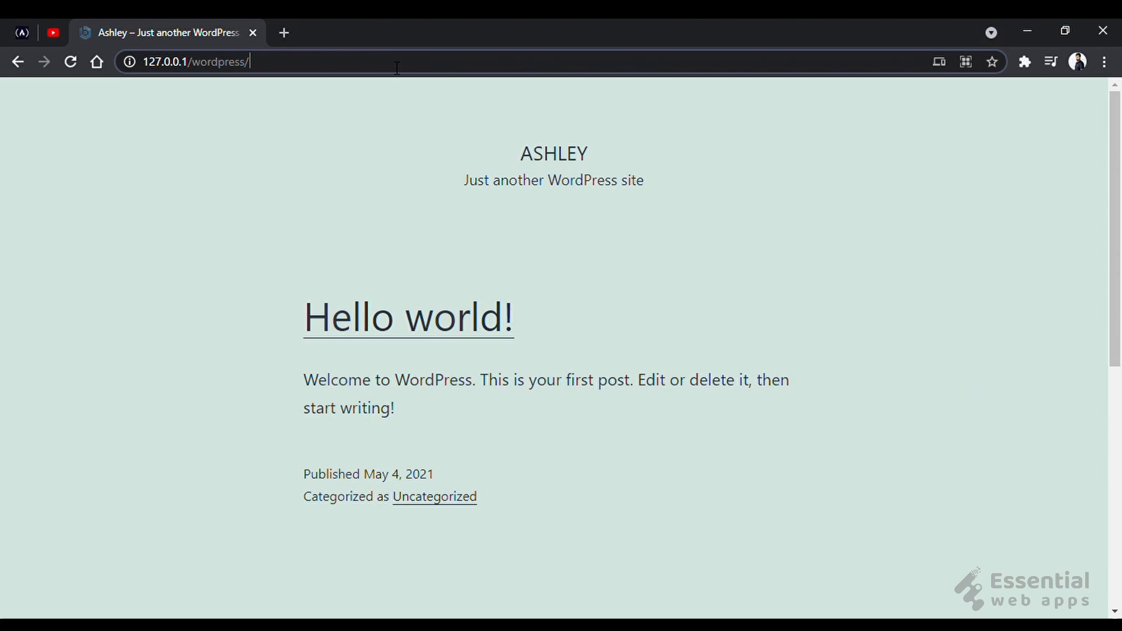
# Go to wp-admin and log in as admin with the chosen password
pyautogui.write('wp-admin%2F&reauth=1')
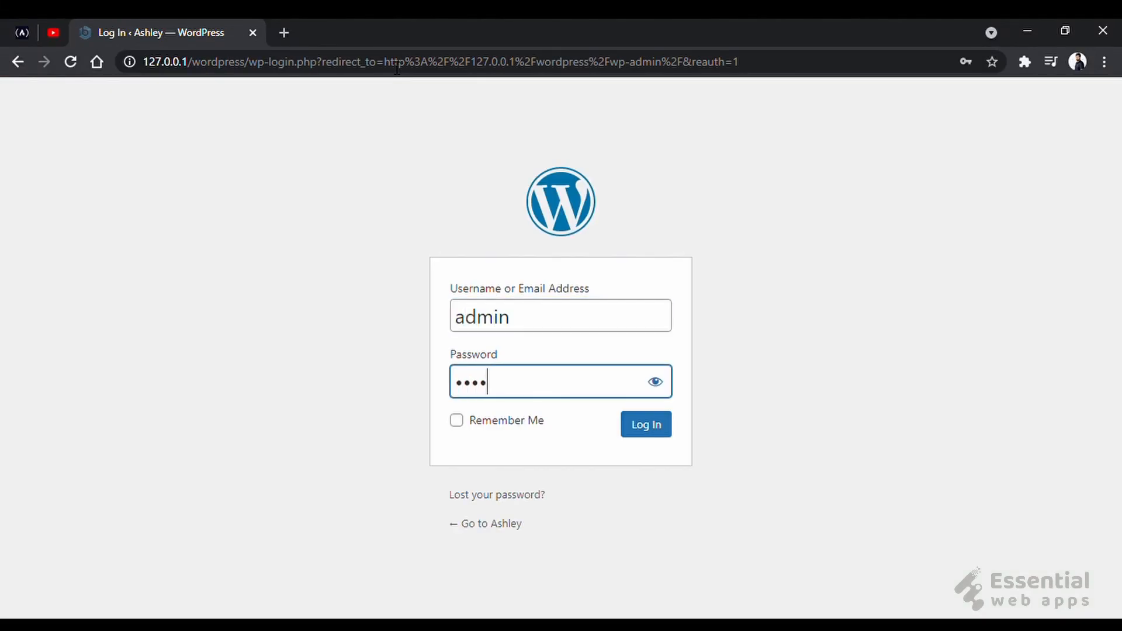
pyautogui.click(645, 424)
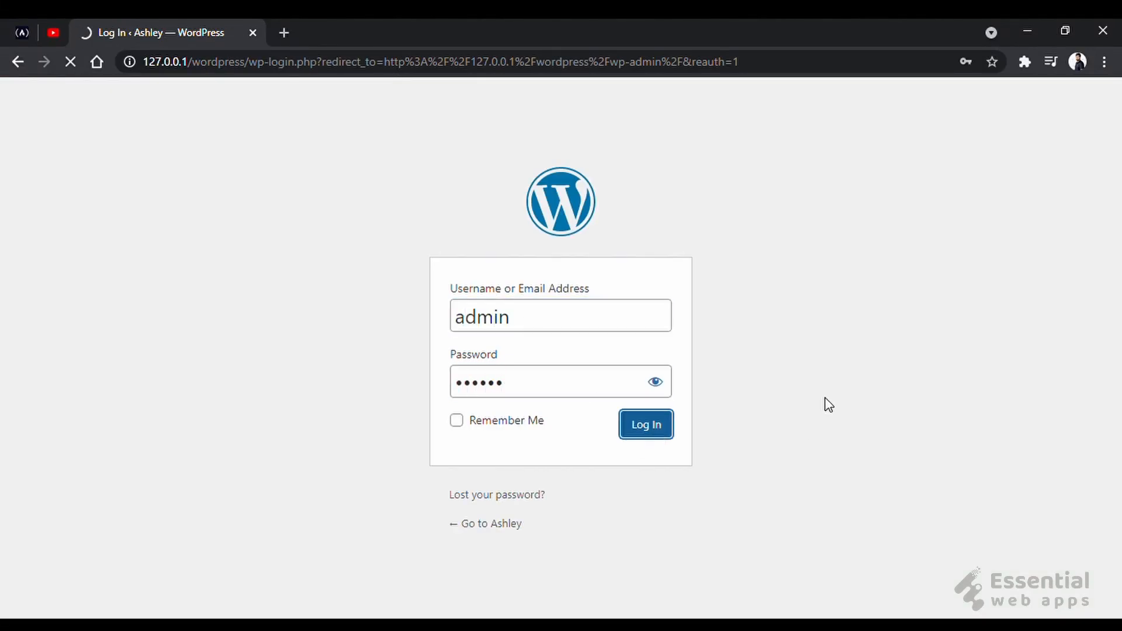
pyautogui.click(645, 424)
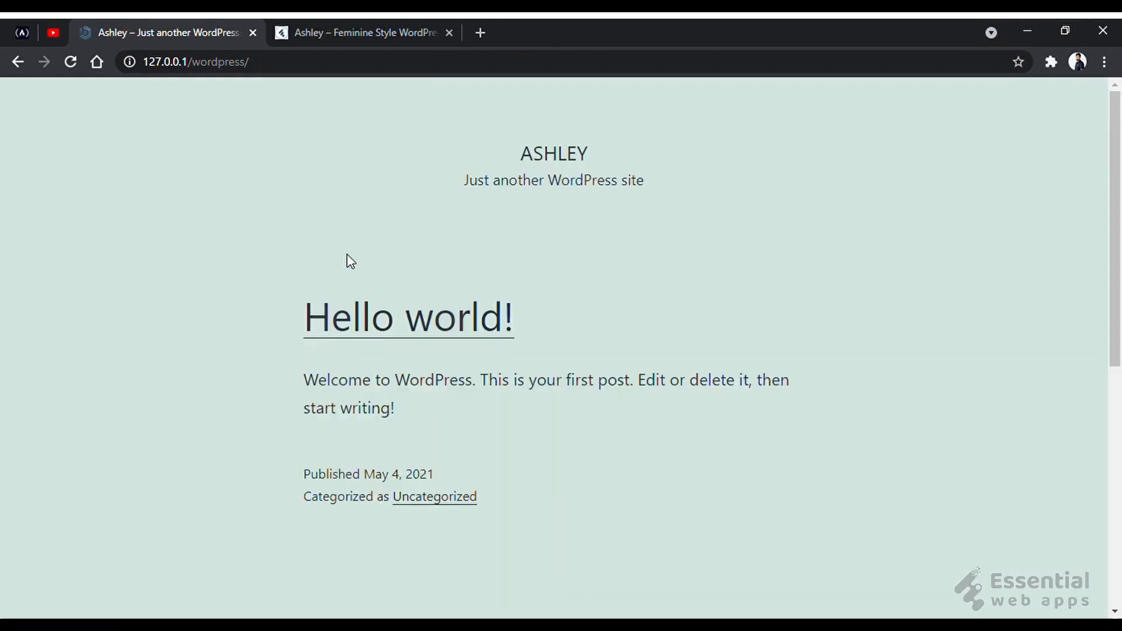
# Replace 127.0.0.1 with localhost in the address to load the site at localhost/wordpress
pyautogui.click(189, 62)
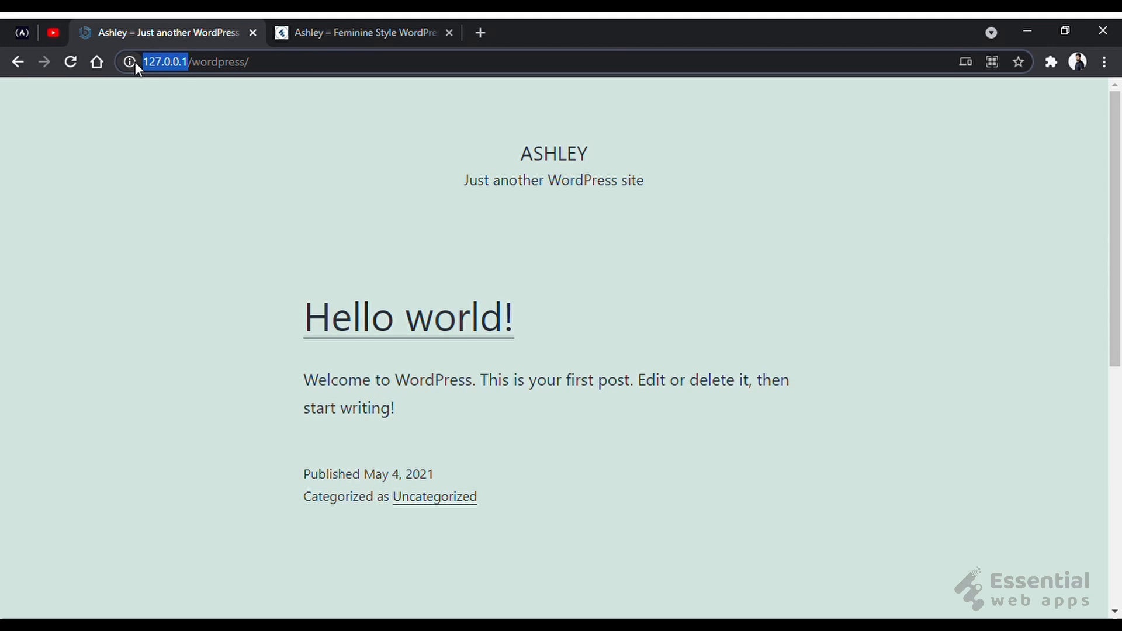
pyautogui.write('loca')
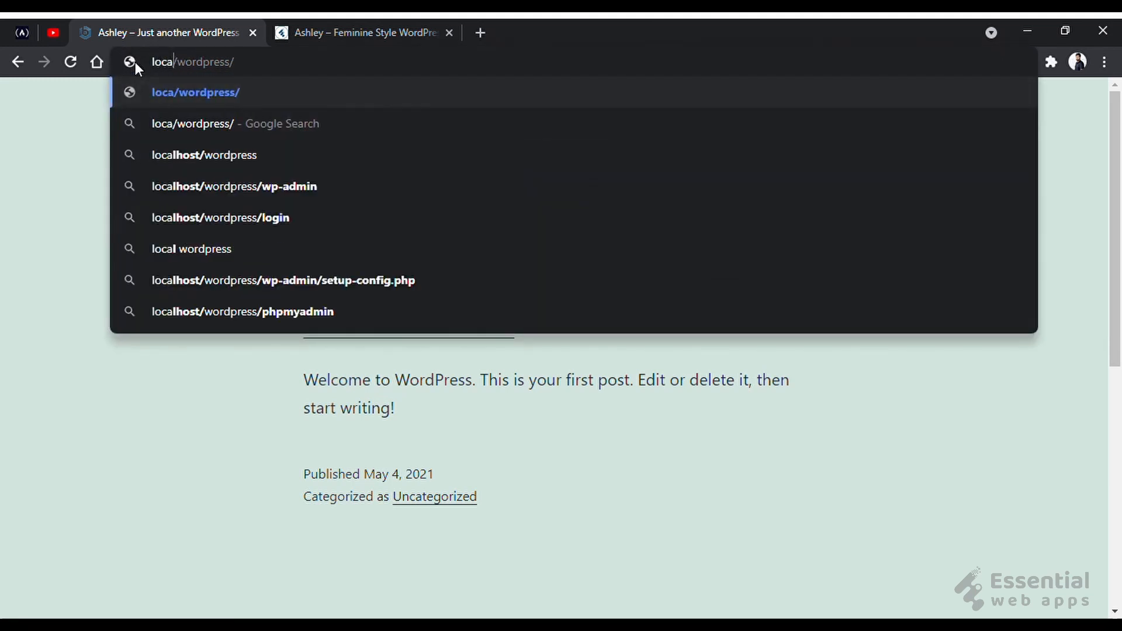
pyautogui.press('Enter')
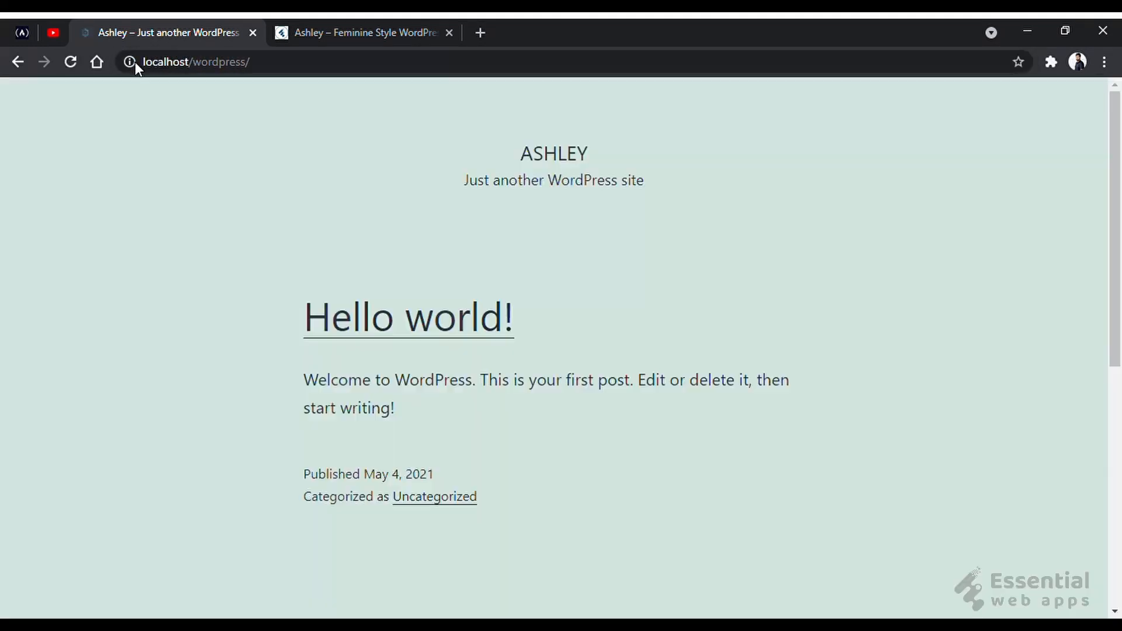